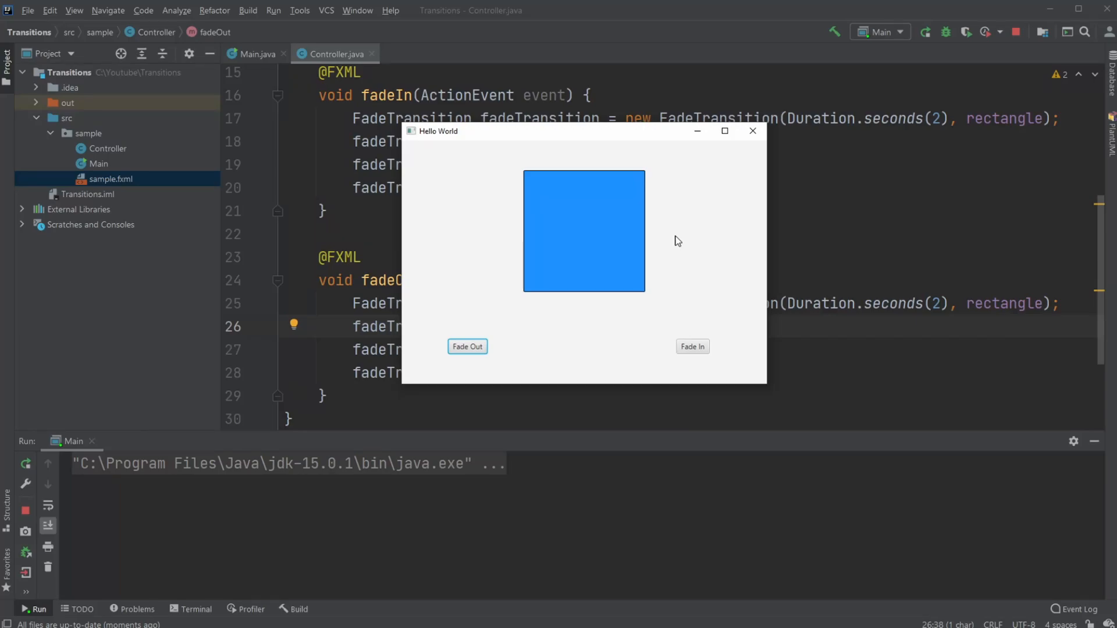
mouse_move(594, 373)
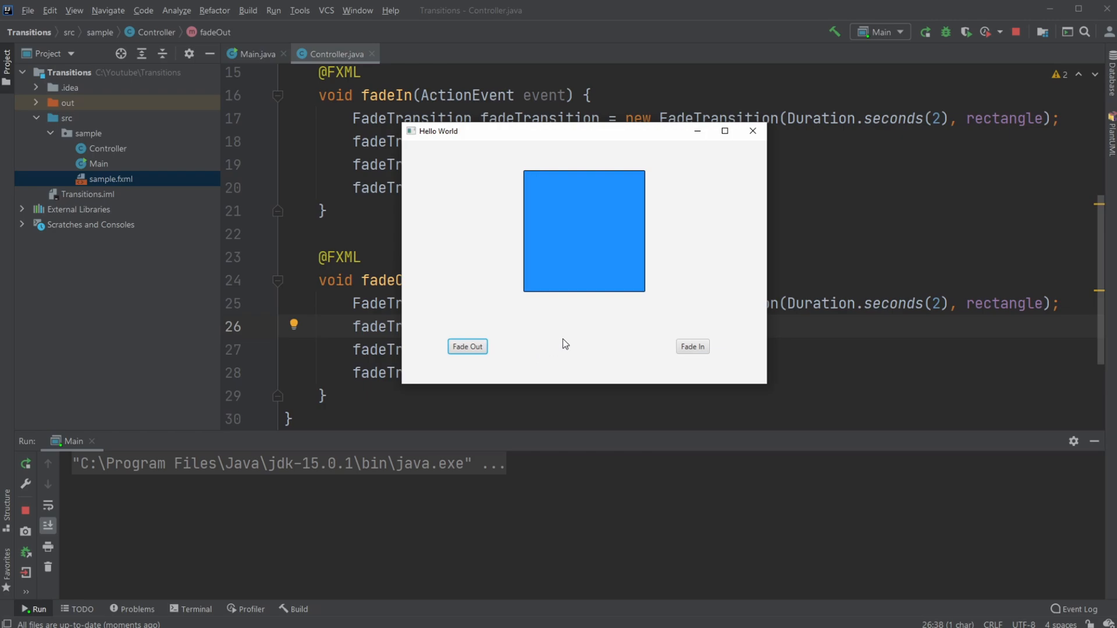
mouse_move(564, 324)
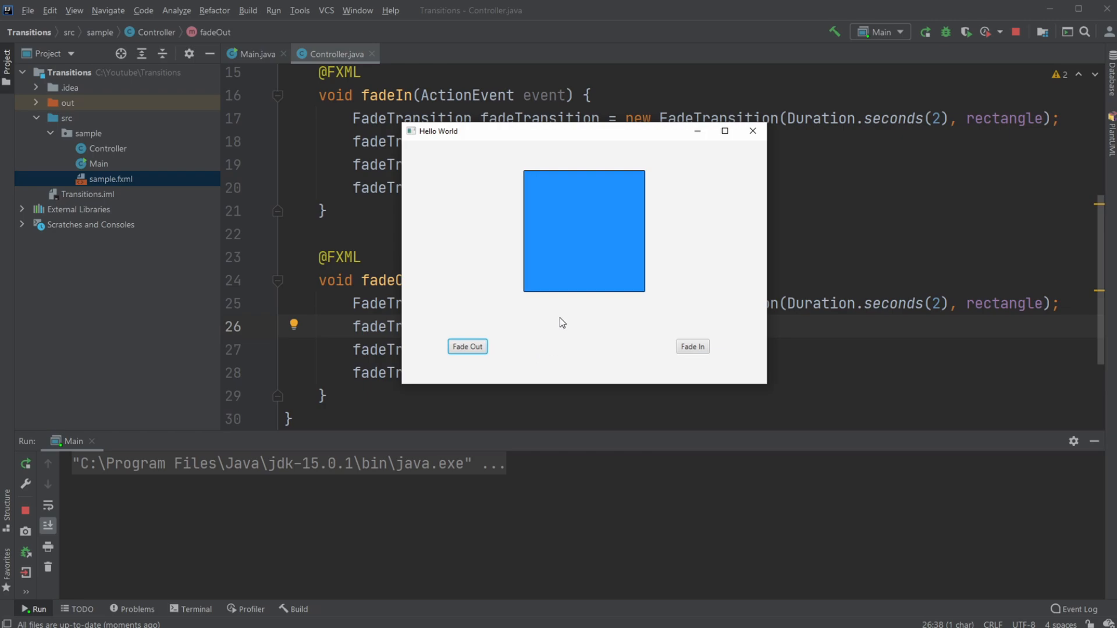
mouse_move(542, 214)
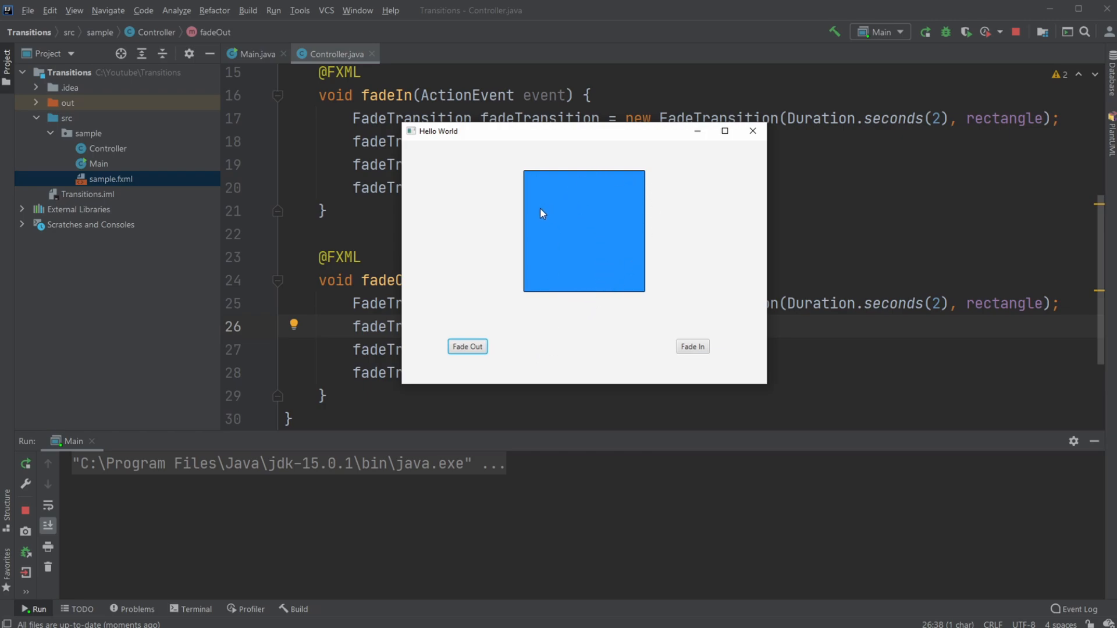
mouse_move(619, 404)
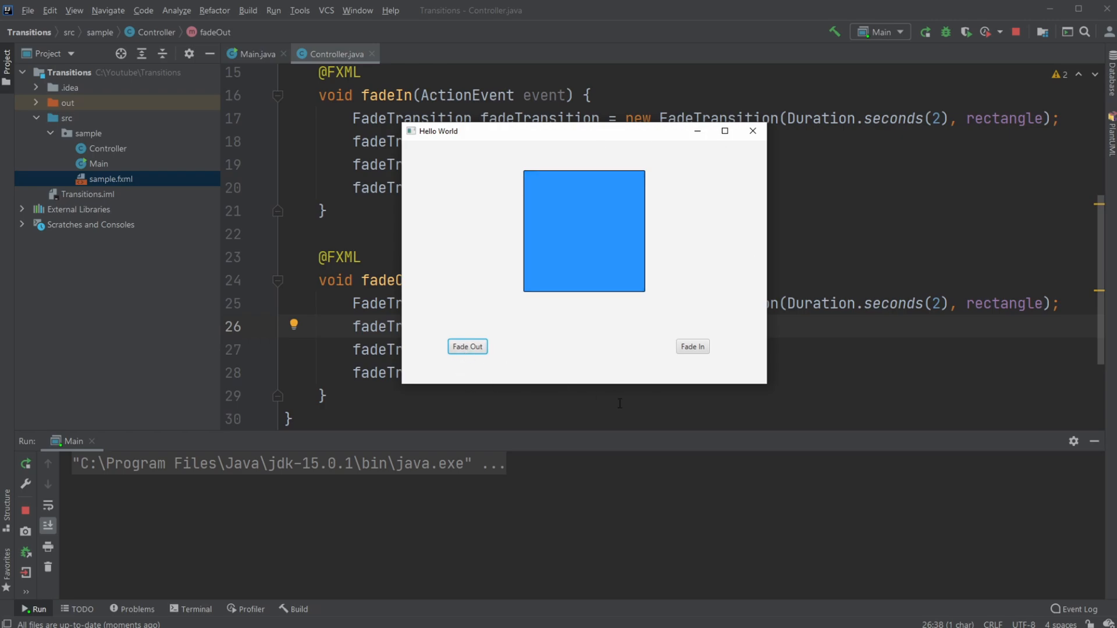
Fade the blue rectangle out and back in repeatedly using the Fade Out and Fade In buttons.
left_click(467, 347)
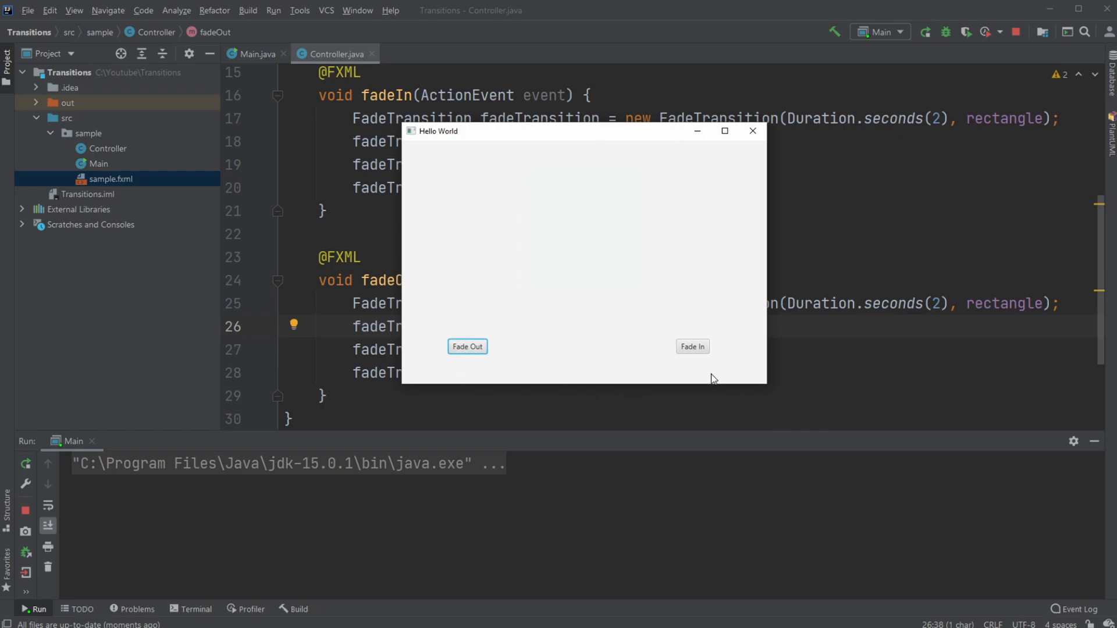
left_click(693, 347)
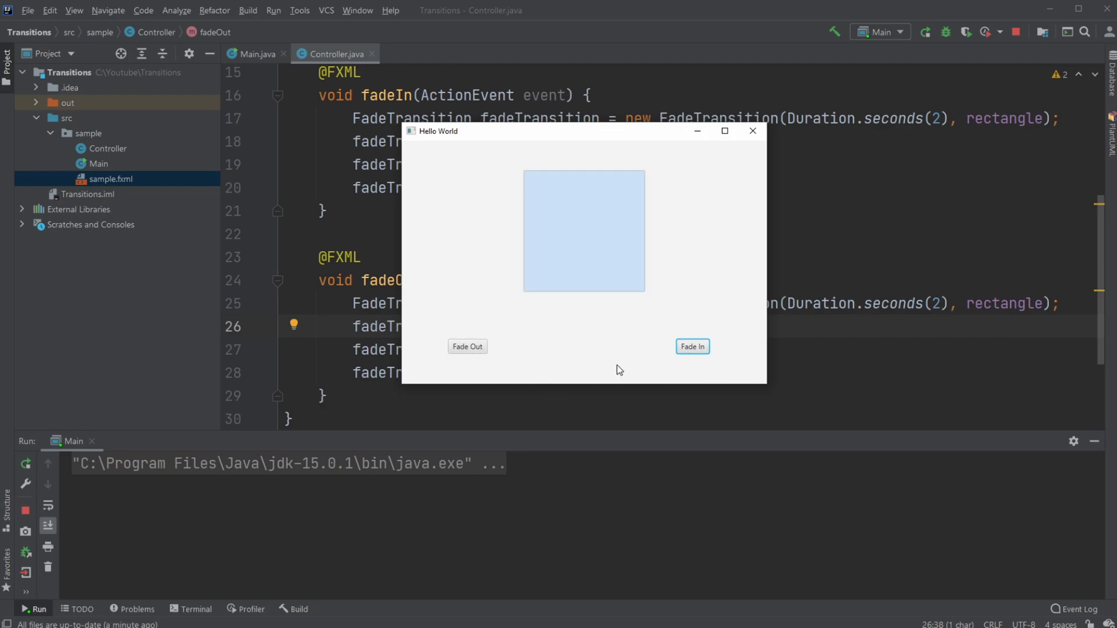
left_click(468, 346)
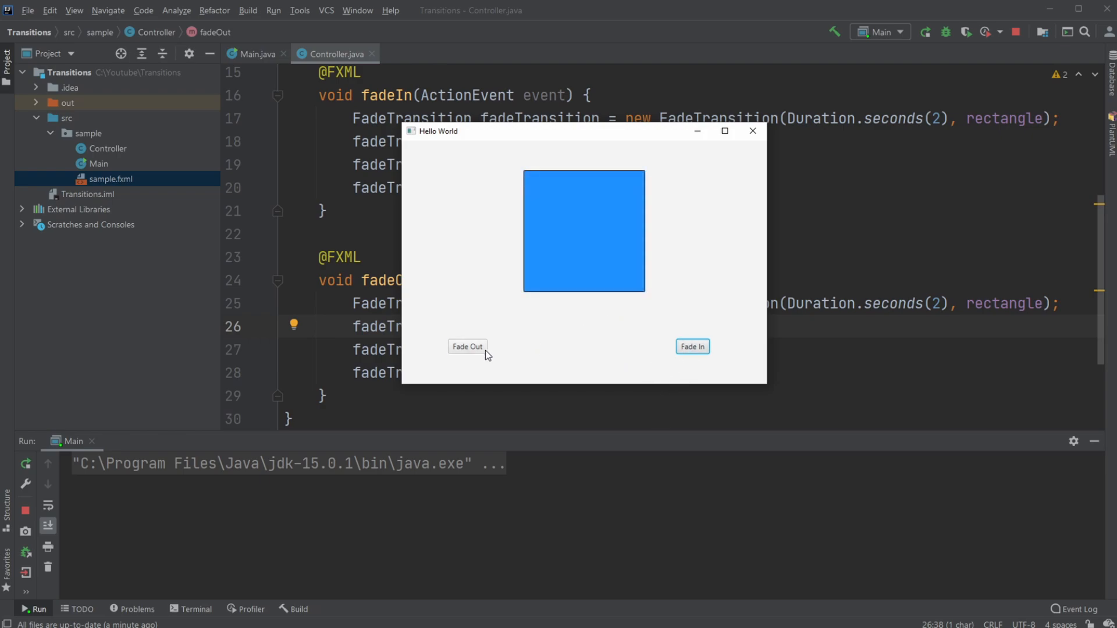
left_click(468, 347)
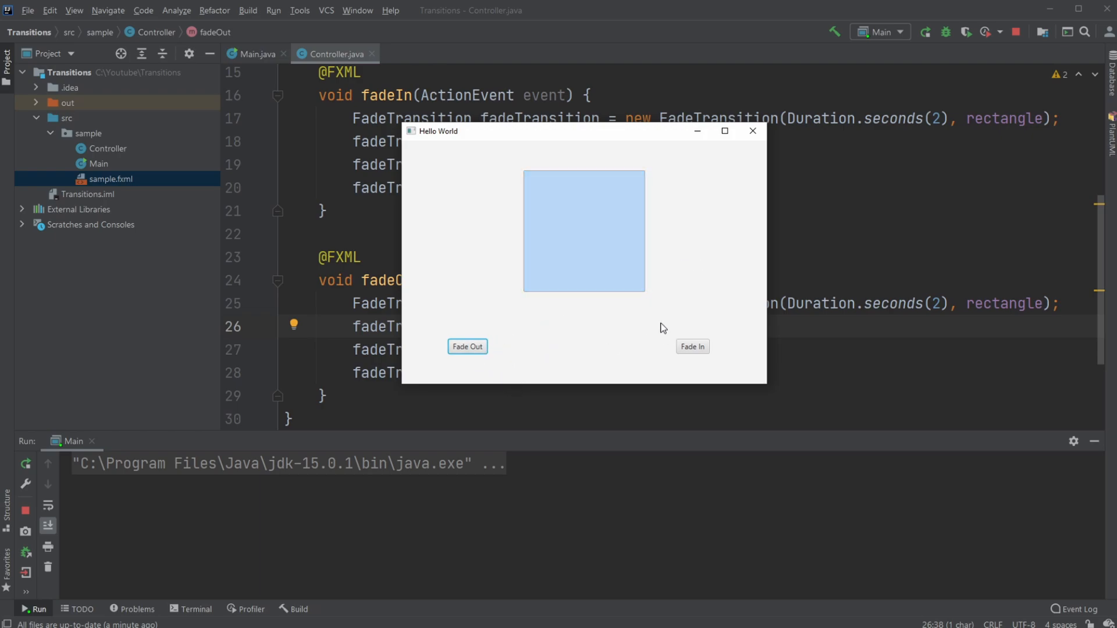
left_click(467, 346)
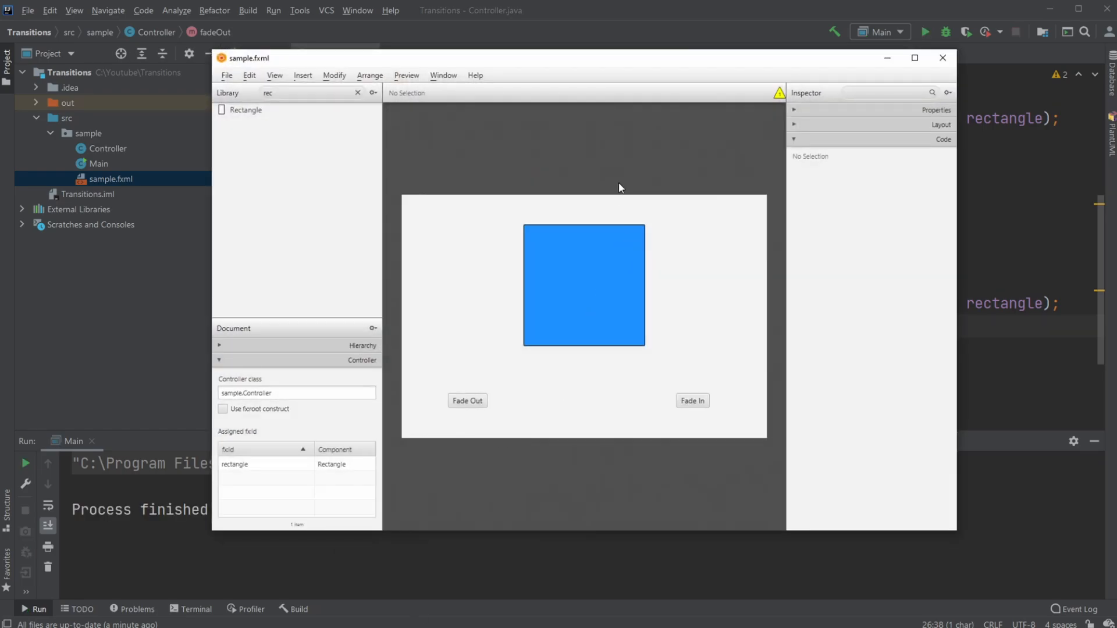
Inspect the rectangle's fx:id 'rectangle' and the Fade Out button's On Action handler, fadeIn.
left_click(584, 284)
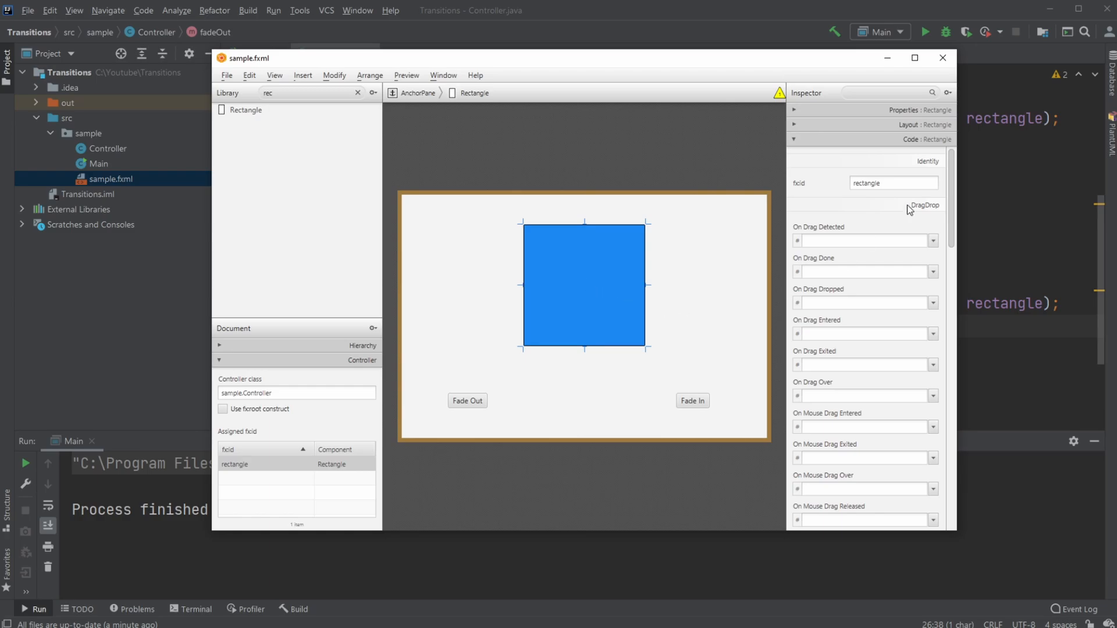
mouse_move(578, 311)
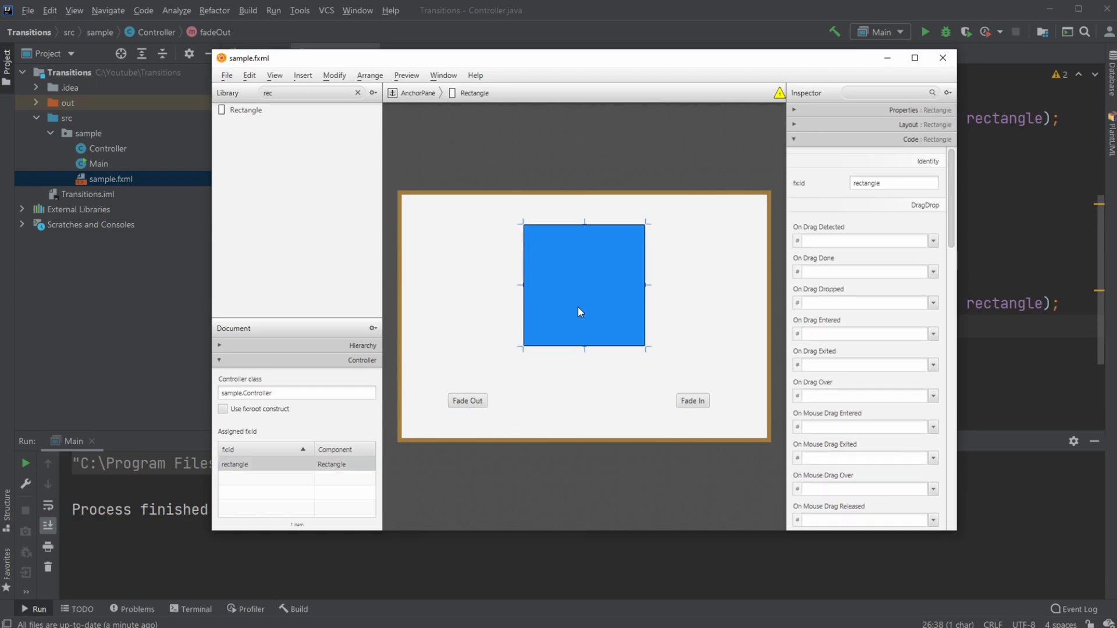
left_click(468, 400)
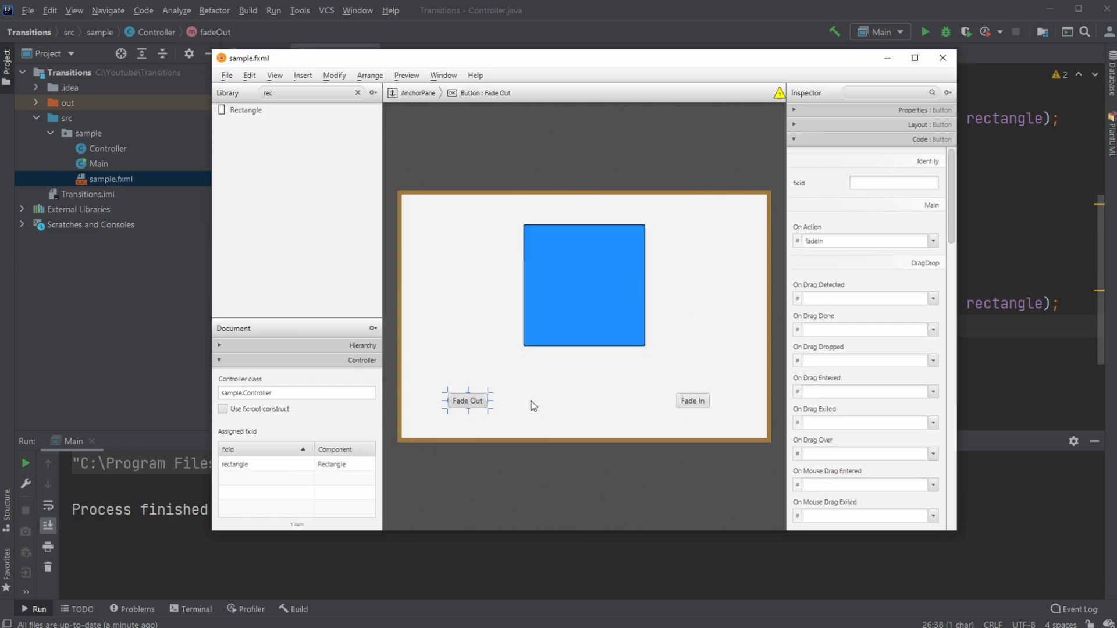
mouse_move(887, 58)
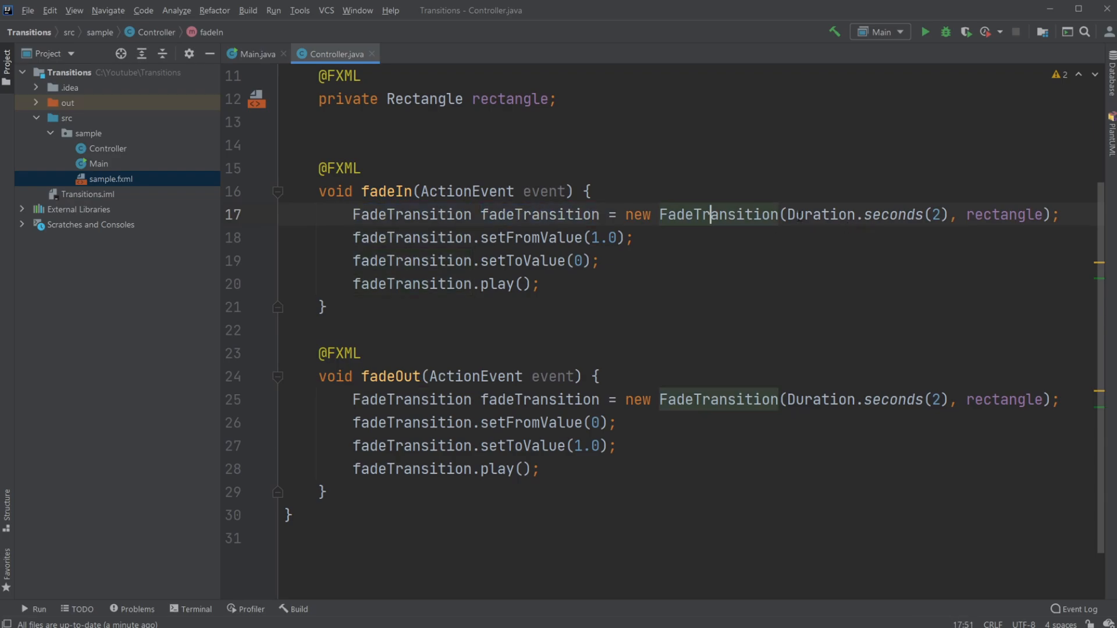
Highlight the rectangle argument in Controller.java's FadeTransition code and relaunch the app.
double_click(1003, 214)
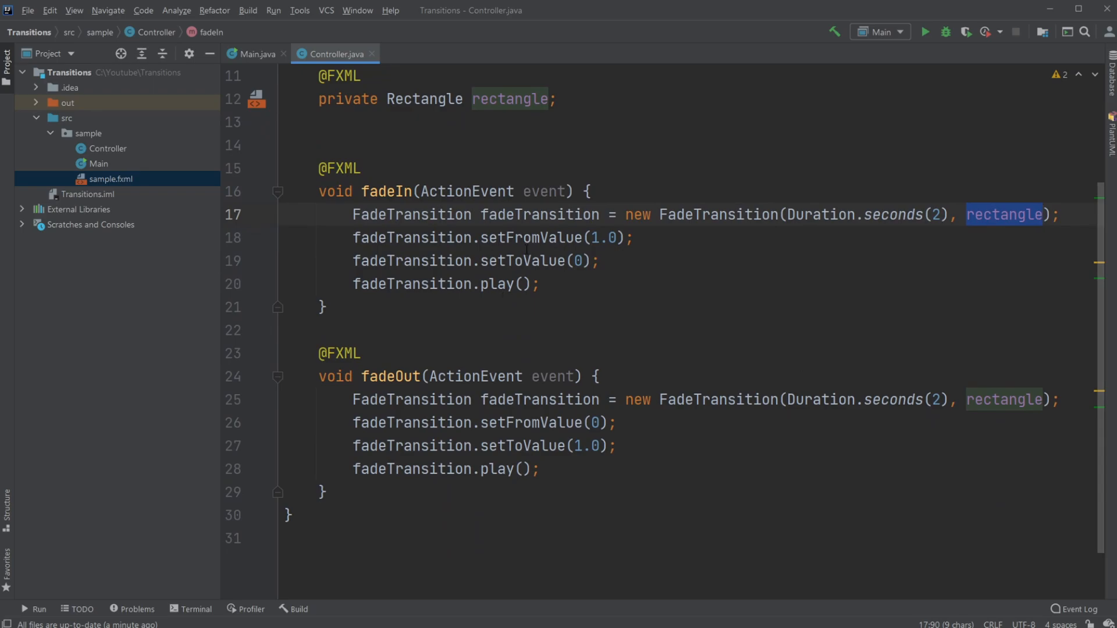
mouse_move(934, 54)
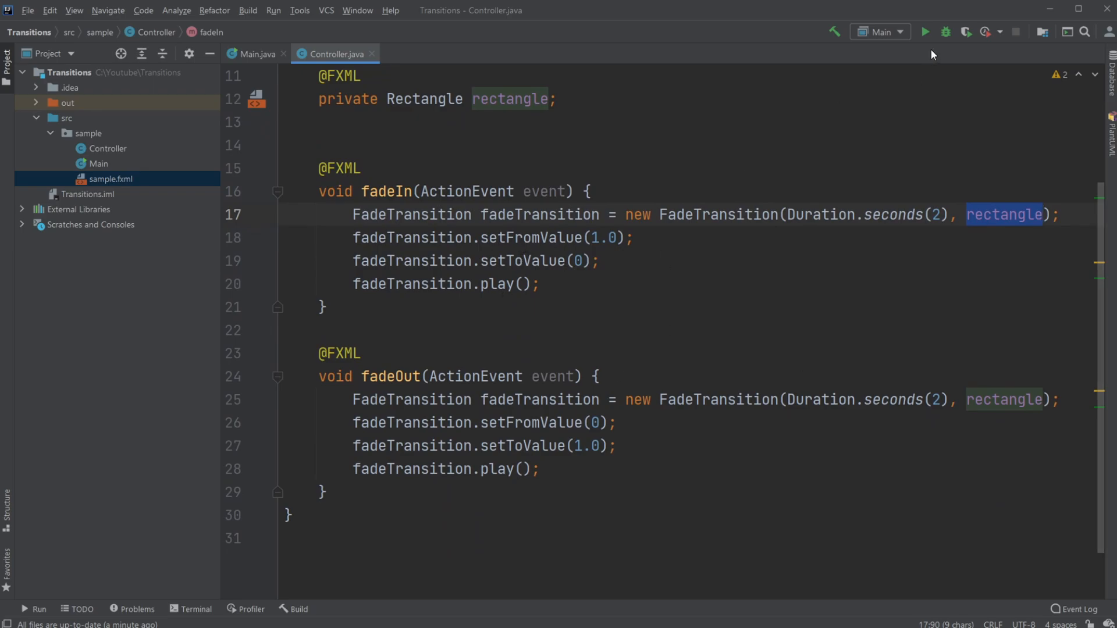
left_click(927, 32)
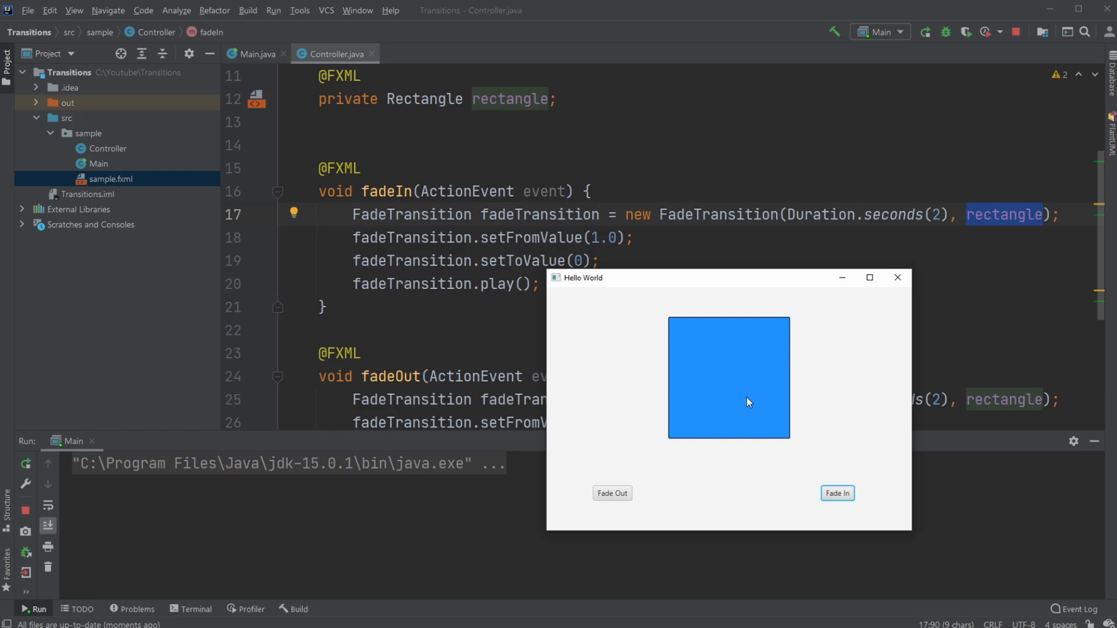
Fade the relaunched app's rectangle out and back in, then return to the controller code.
scroll("down", 3)
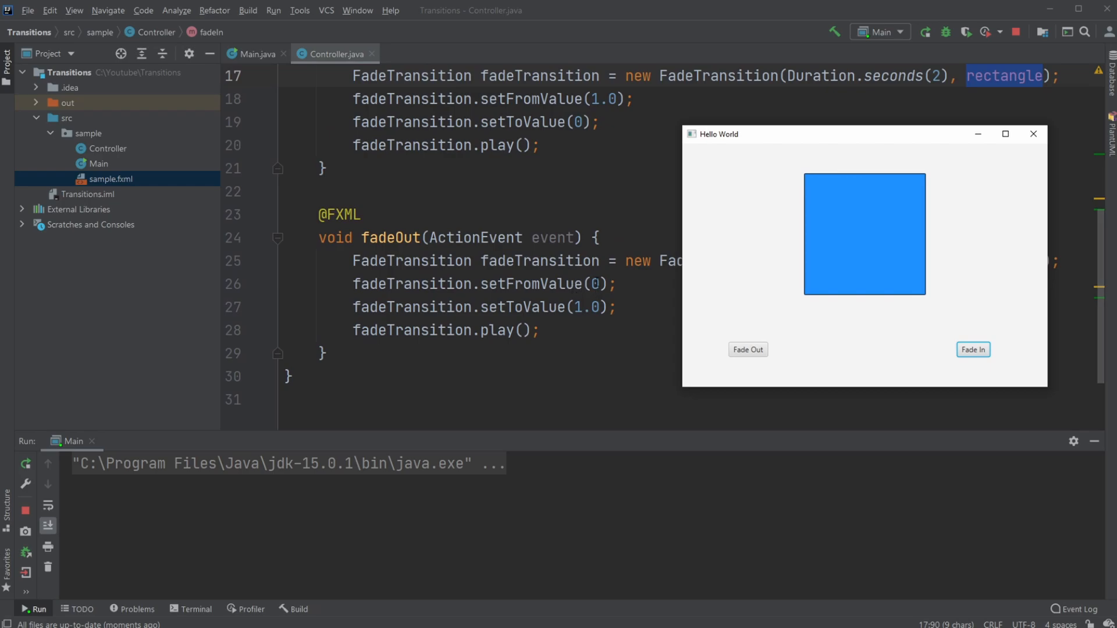
mouse_move(767, 358)
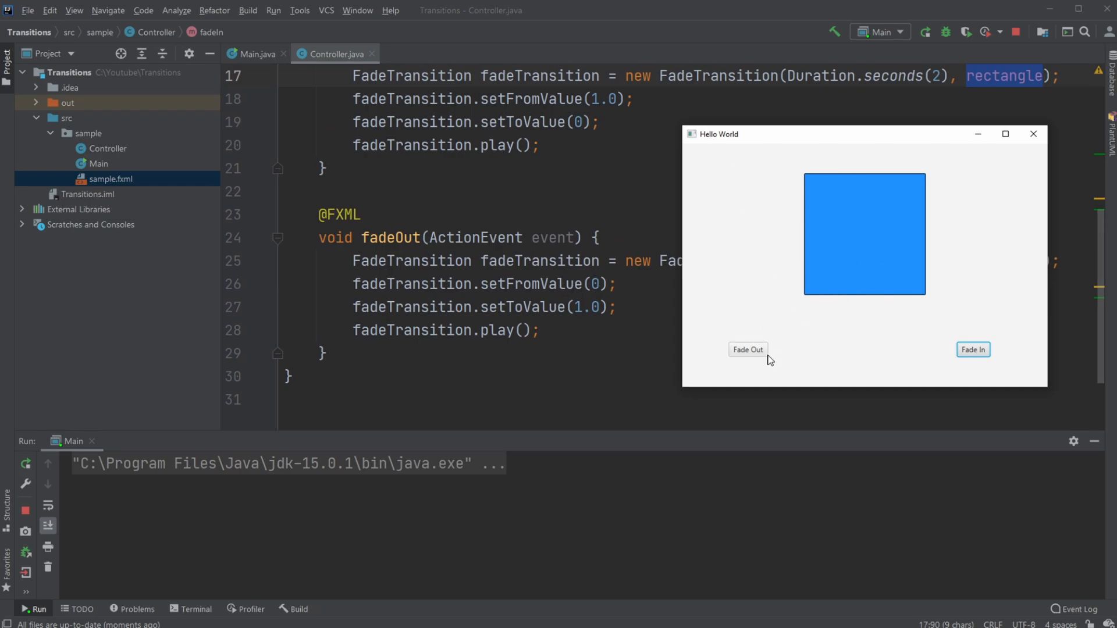
left_click(748, 349)
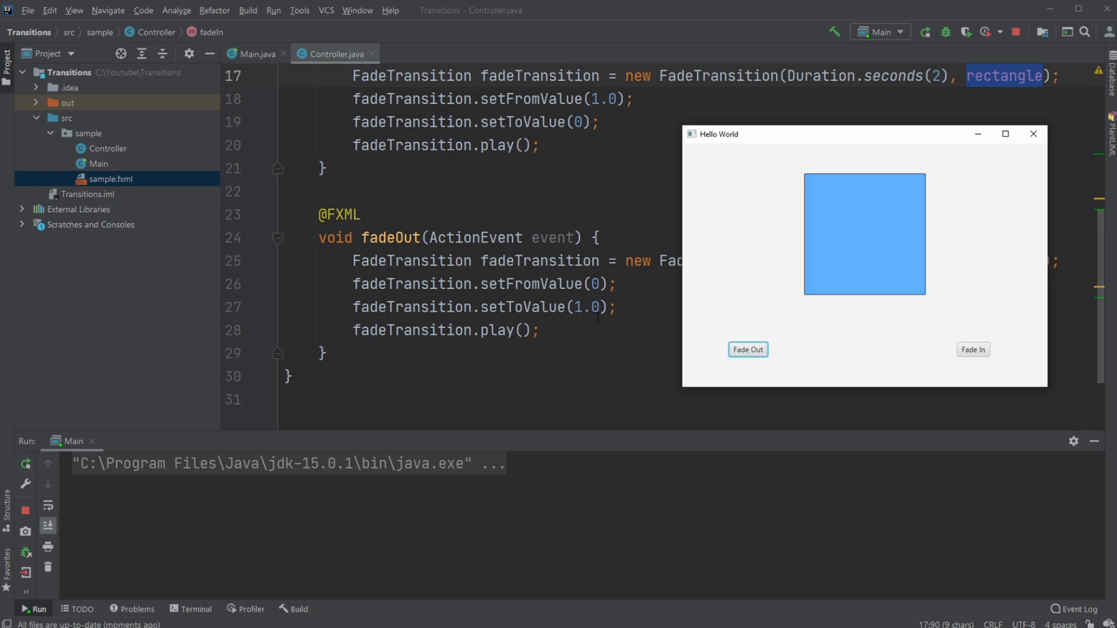
left_click(747, 349)
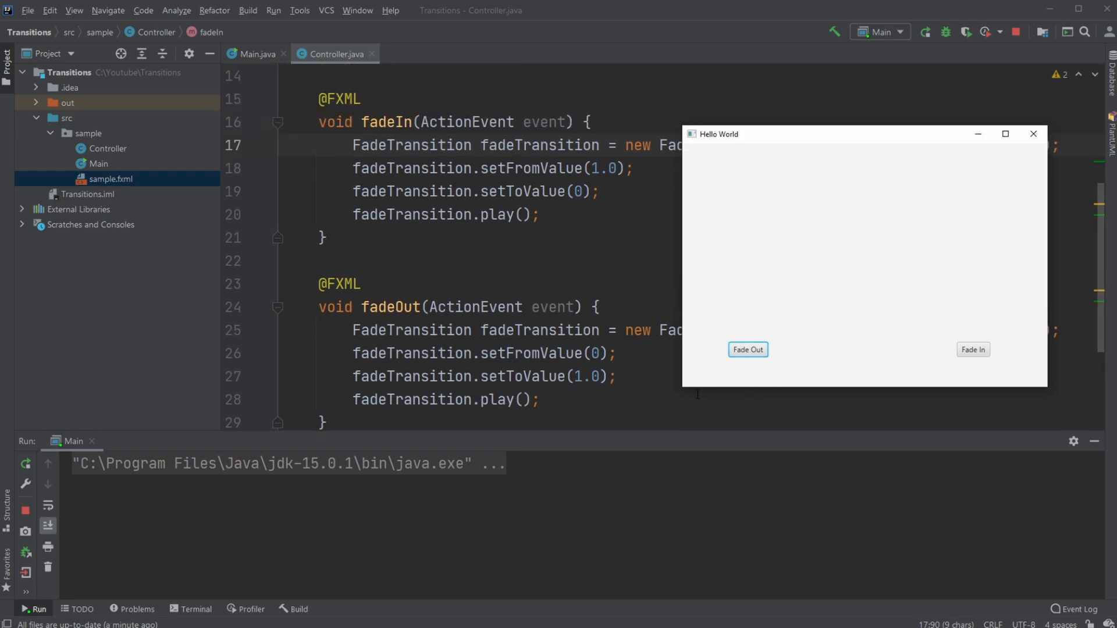
left_click(973, 349)
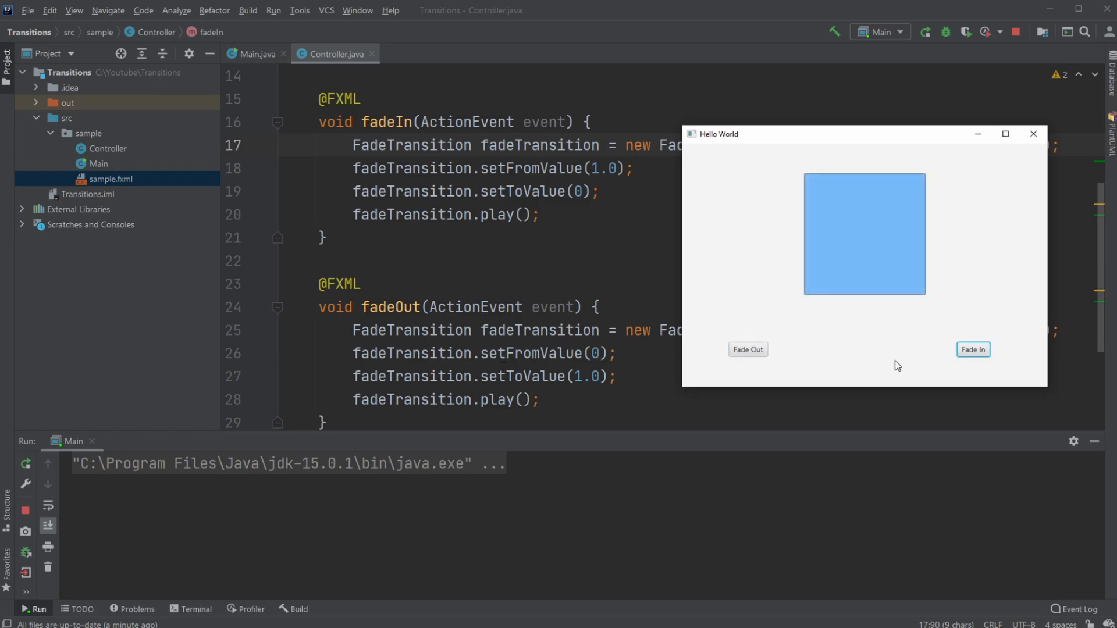
left_click(973, 349)
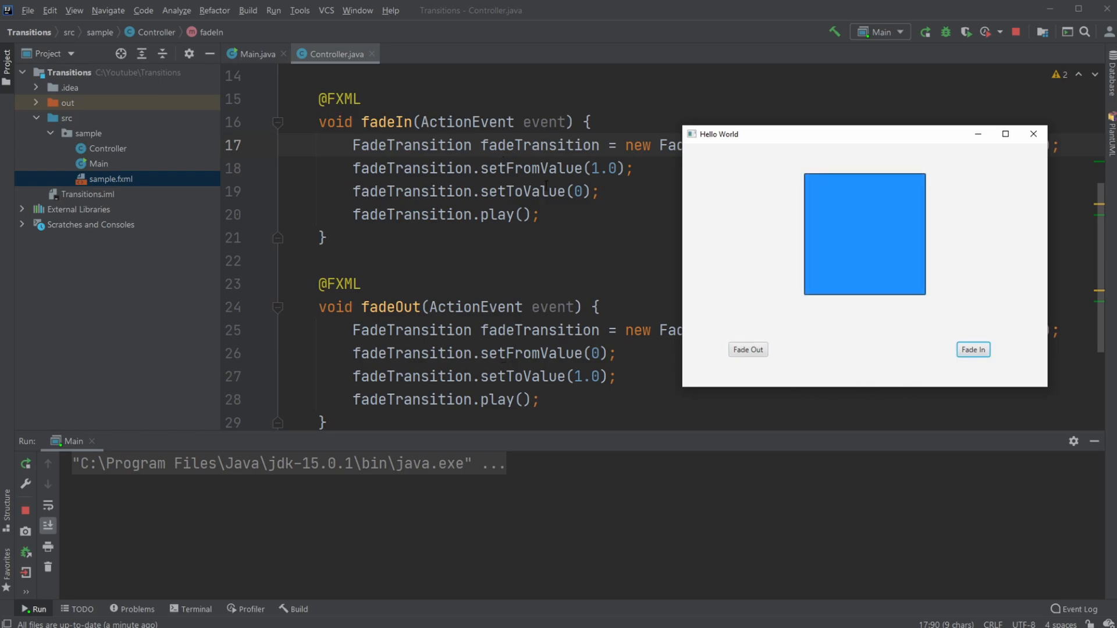
mouse_move(799, 366)
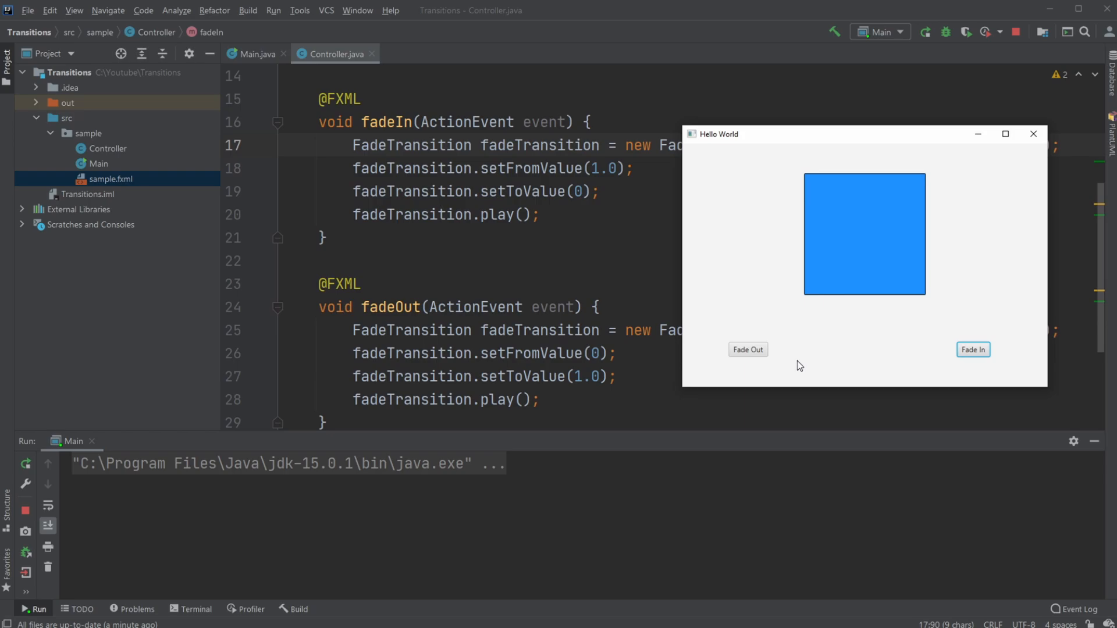
left_click(748, 349)
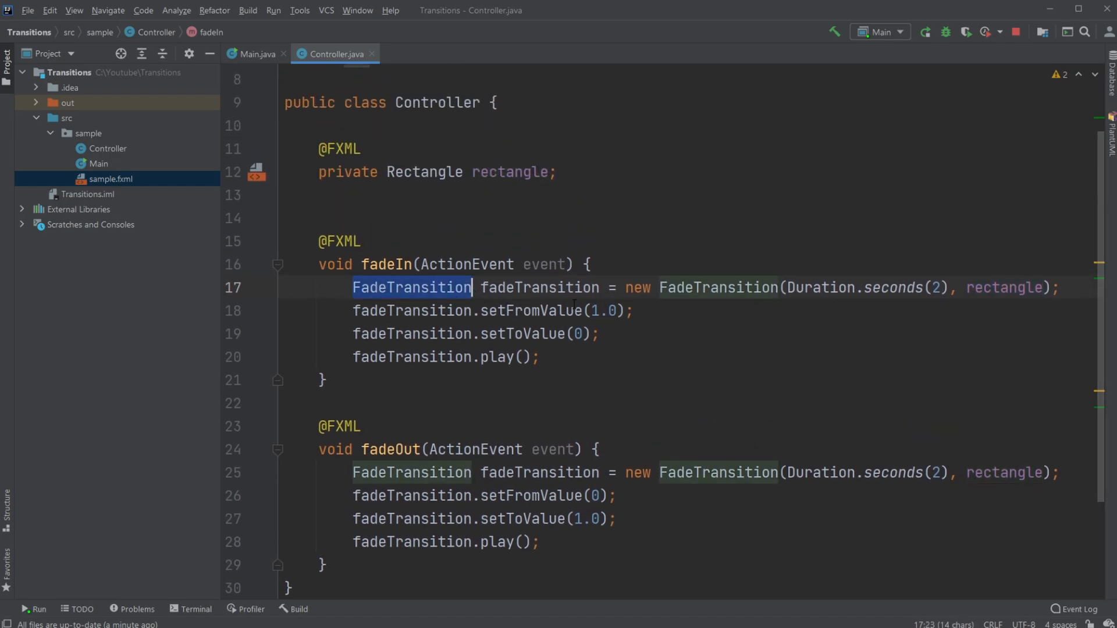
Review the fadeIn method, then fade the rectangle out and back in once more.
left_click(508, 310)
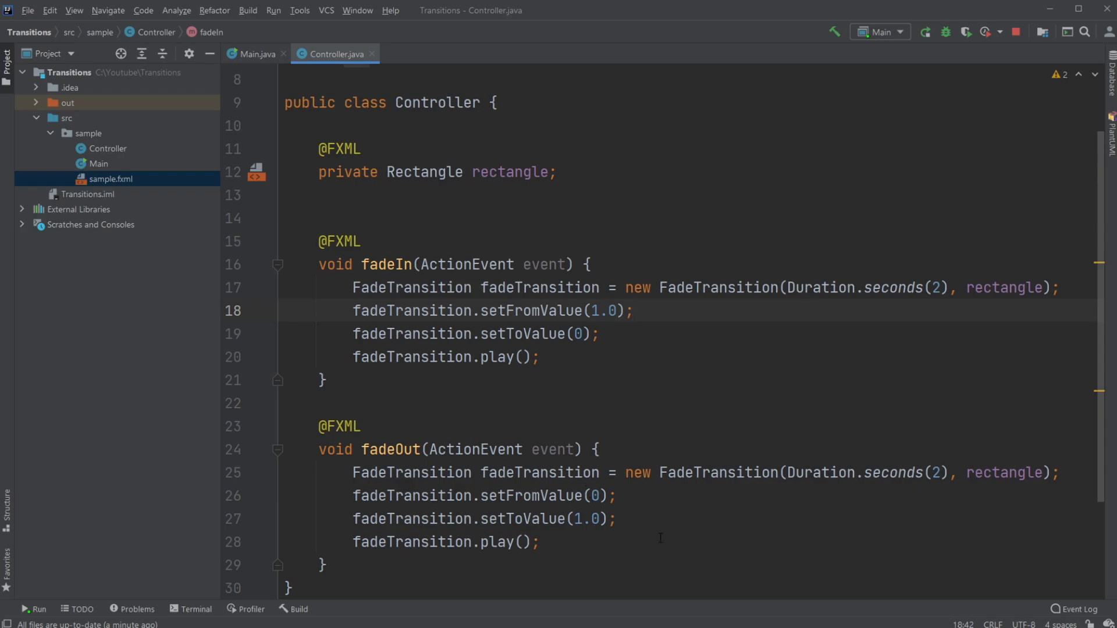
mouse_move(557, 374)
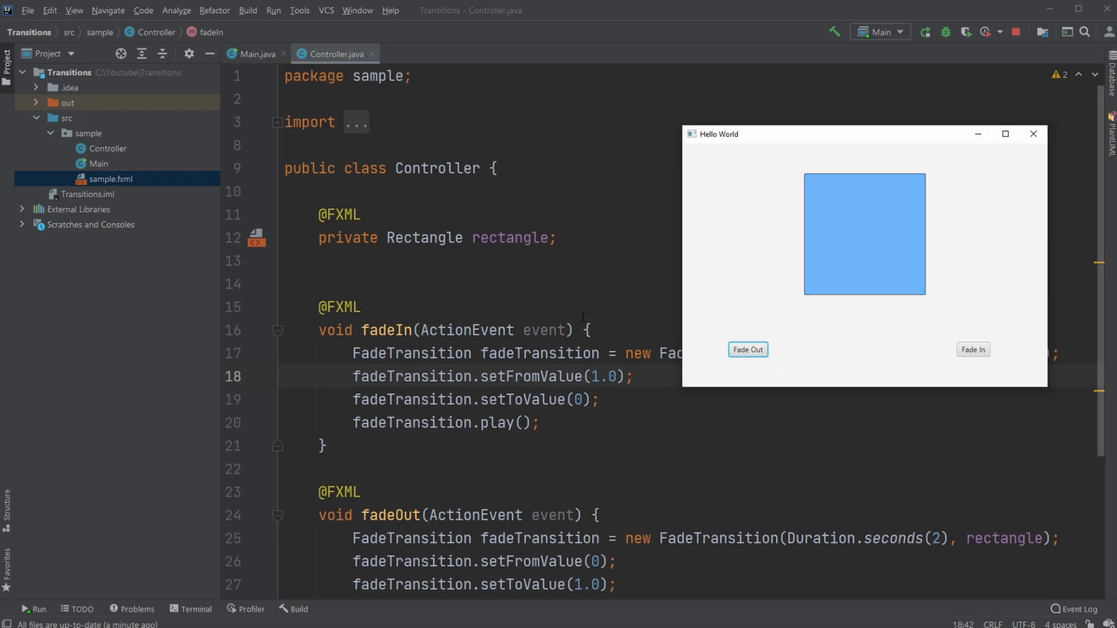
left_click(973, 349)
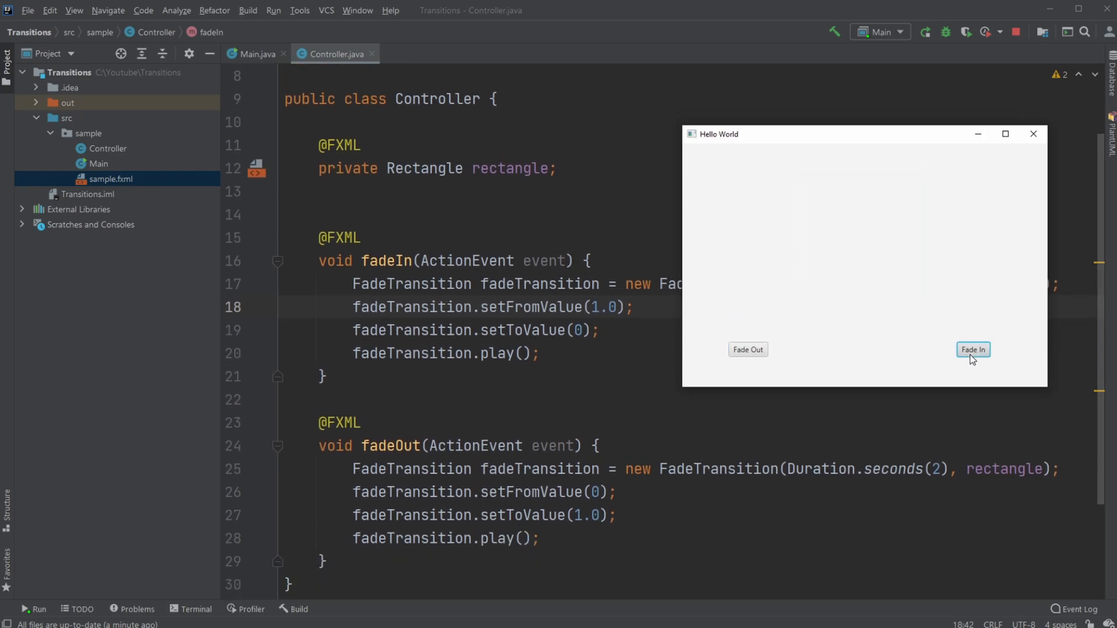
left_click(972, 349)
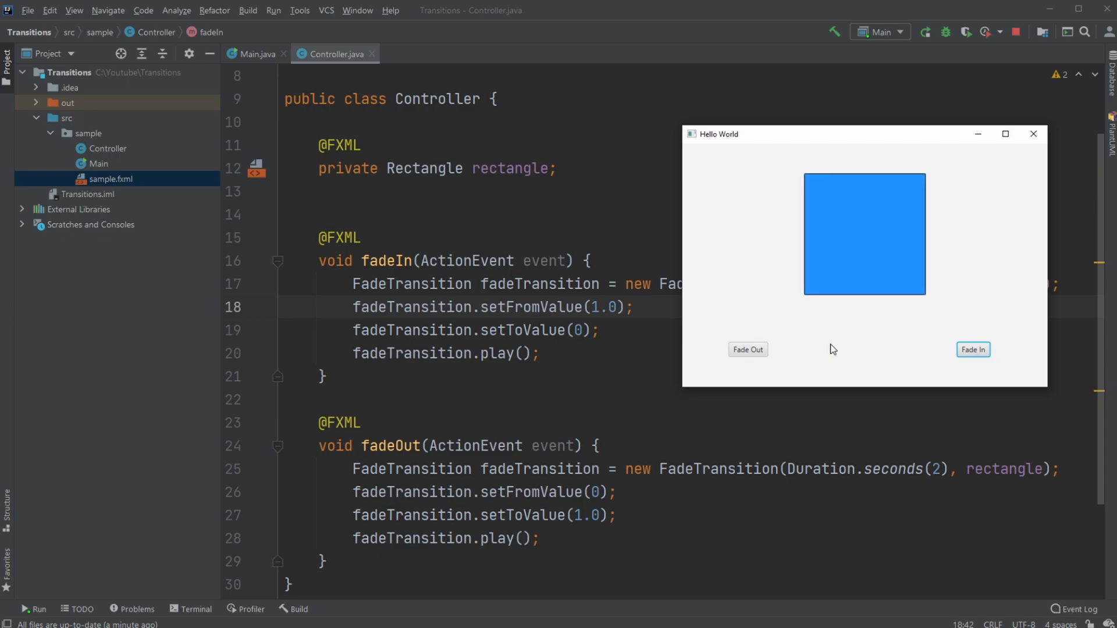